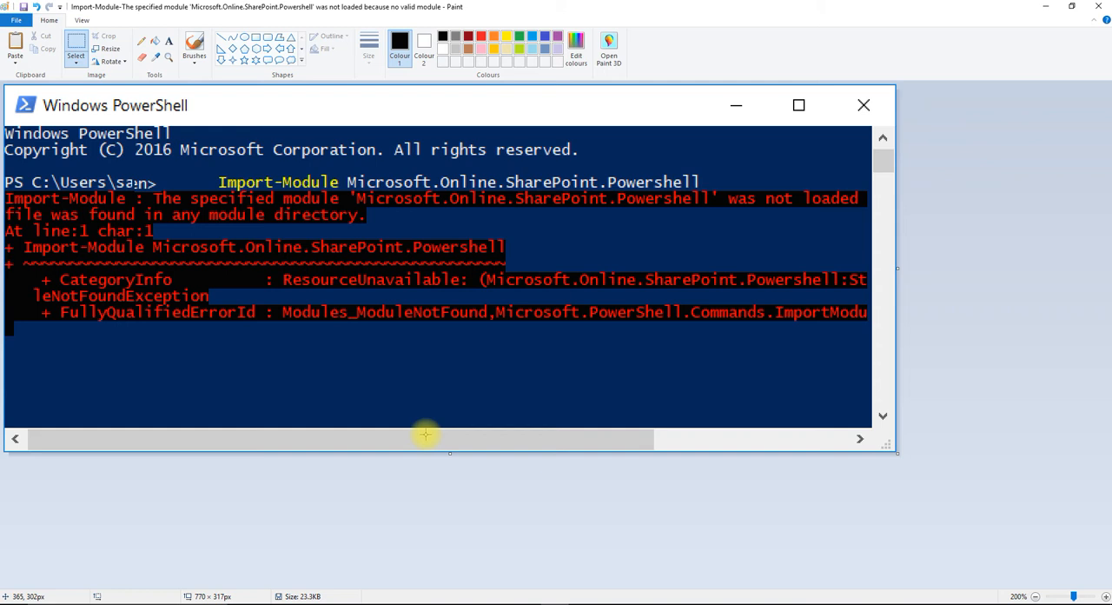
pyautogui.moveTo(635, 292)
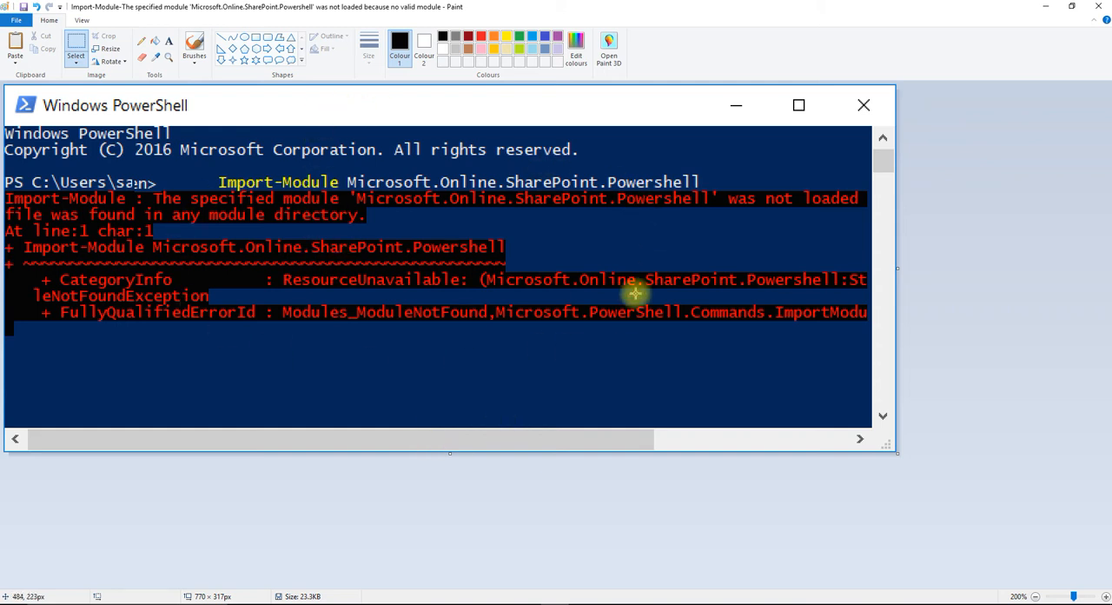
pyautogui.moveTo(351, 247)
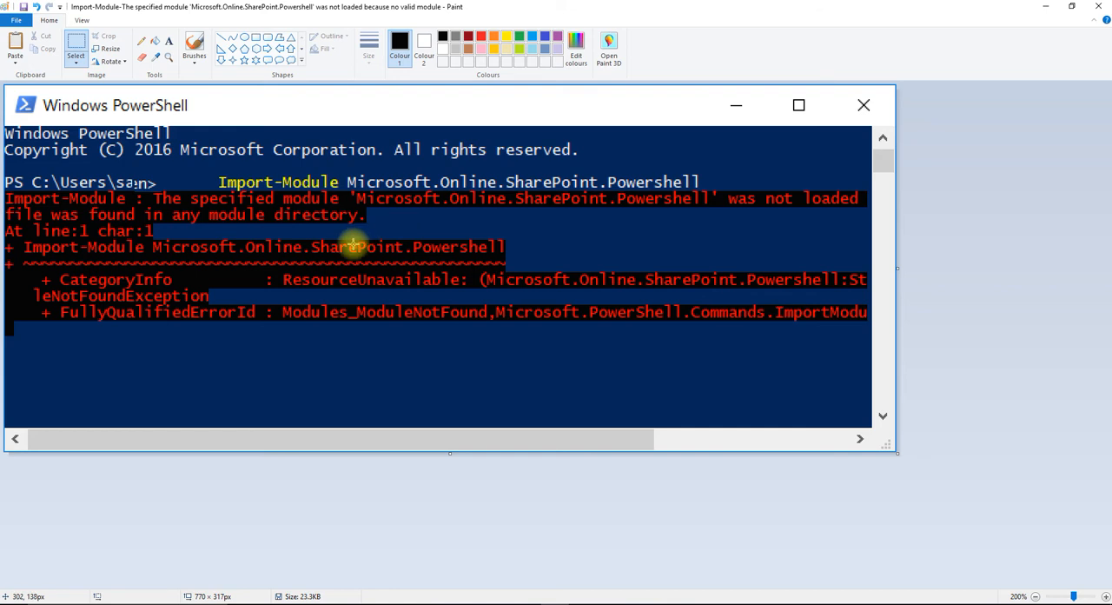
pyautogui.moveTo(295, 280)
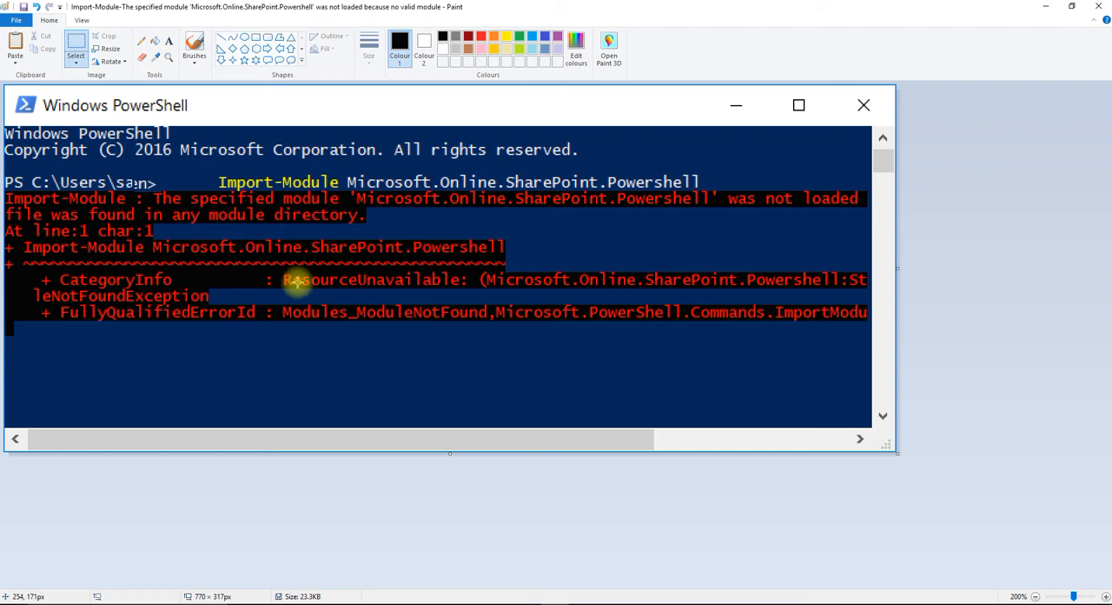
pyautogui.moveTo(368, 198)
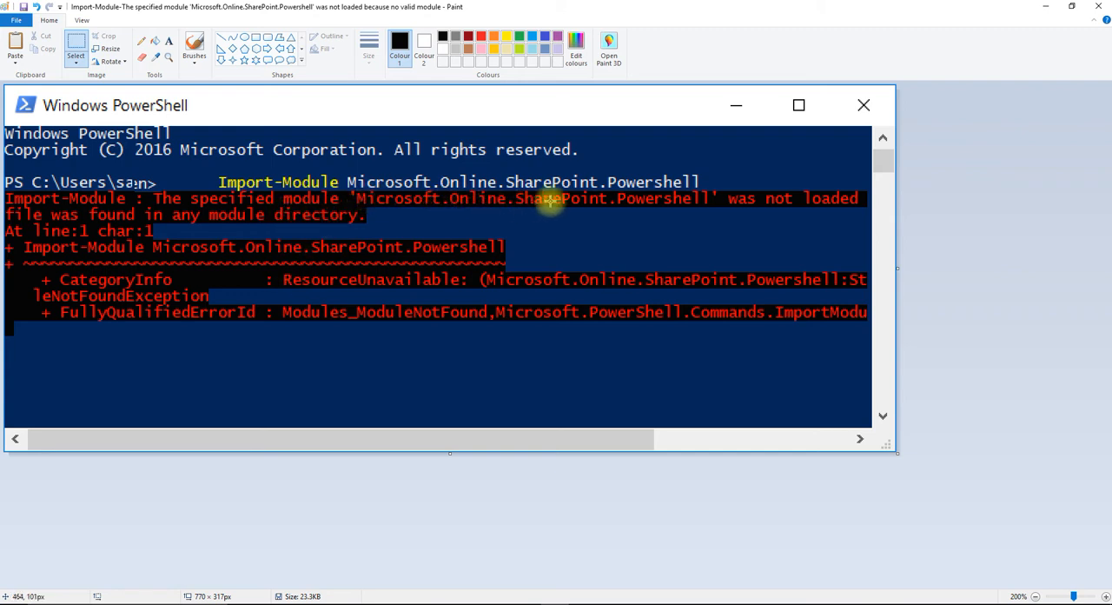
pyautogui.moveTo(674, 208)
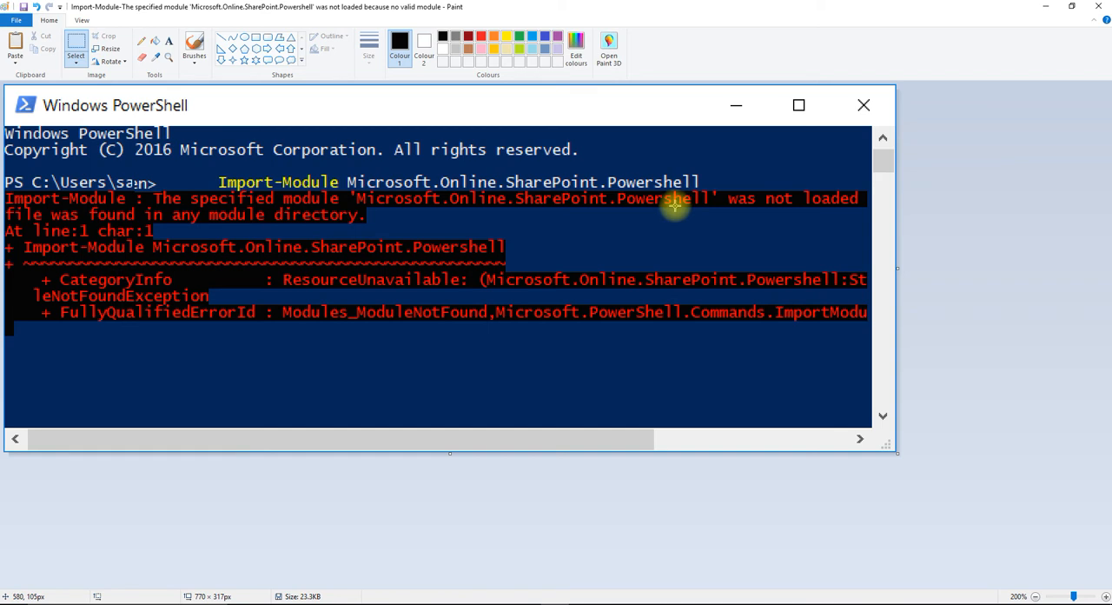
pyautogui.moveTo(480, 223)
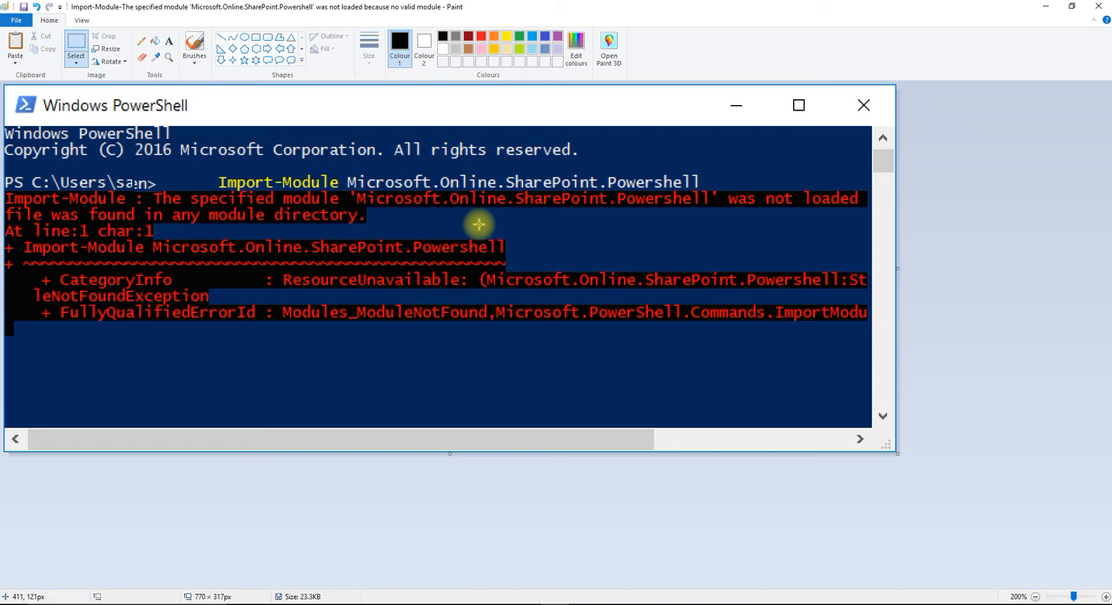
pyautogui.moveTo(426, 328)
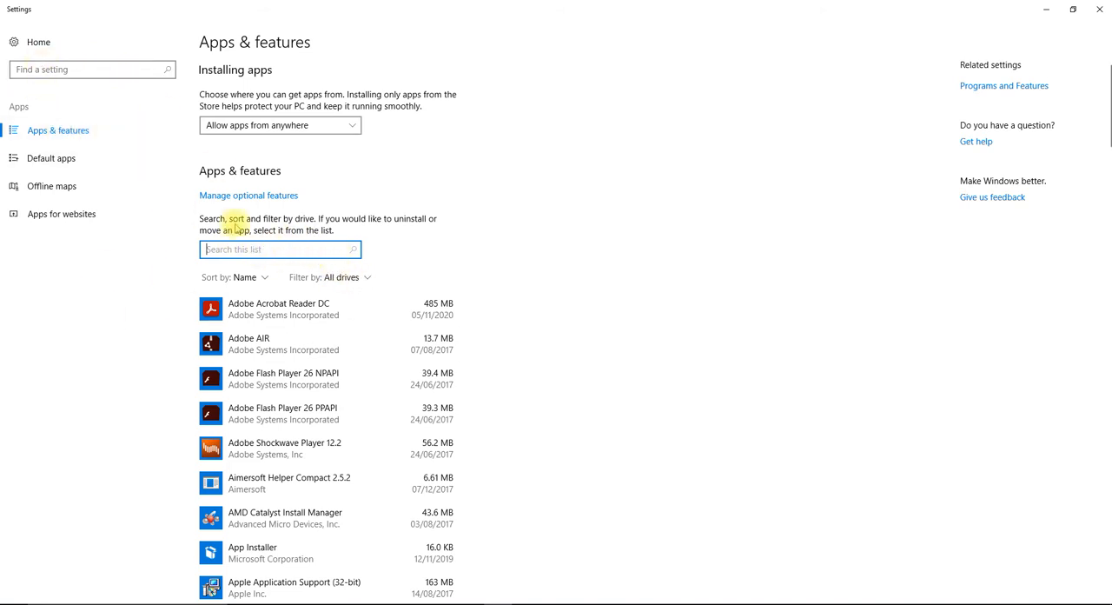
# - Filter installed apps by 'sharepoint' in Settings, then launch a fresh Windows PowerShell window
pyautogui.write('sharepoint')
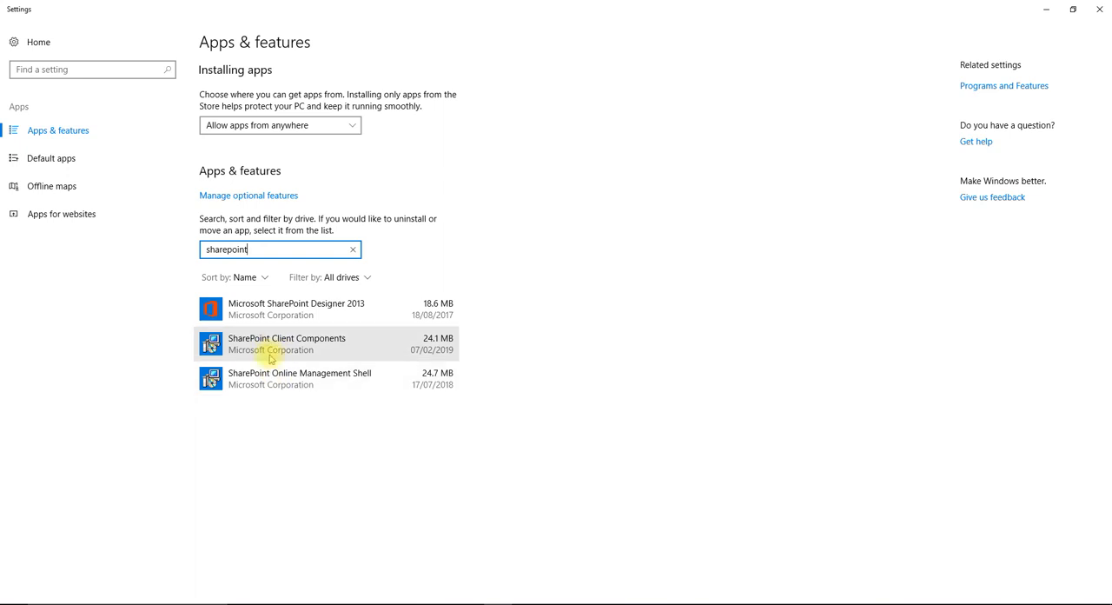
pyautogui.moveTo(321, 342)
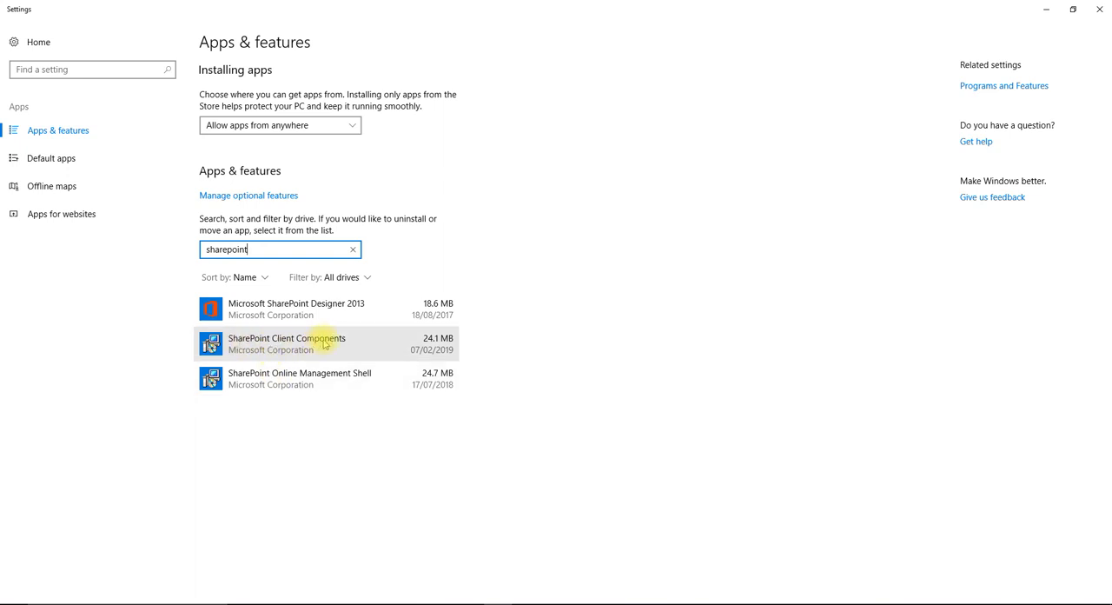
pyautogui.moveTo(328, 383)
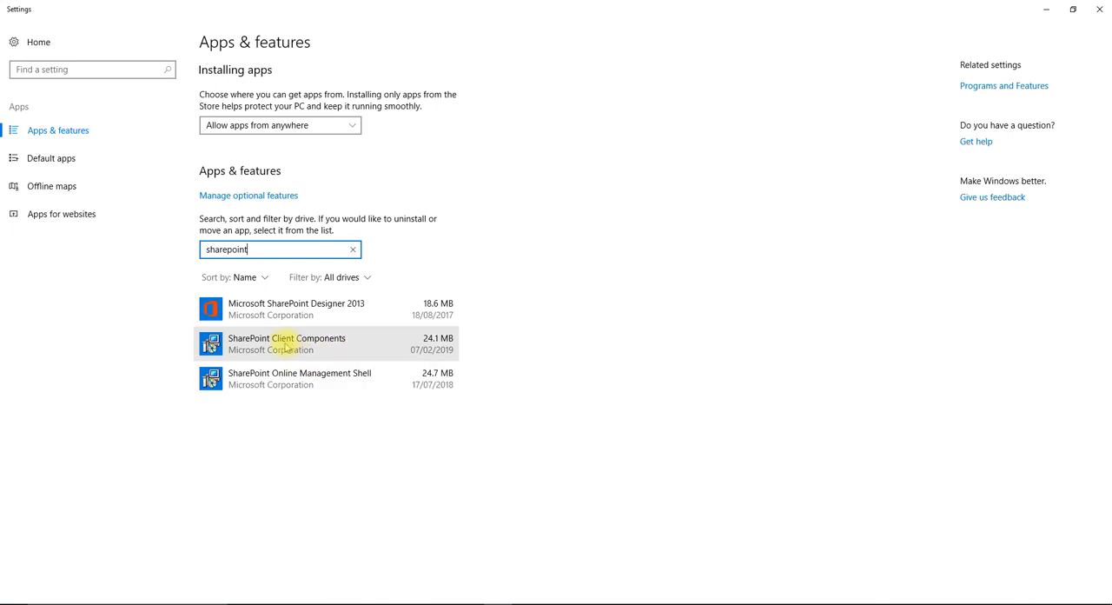
pyautogui.moveTo(323, 348)
pyautogui.write('power')
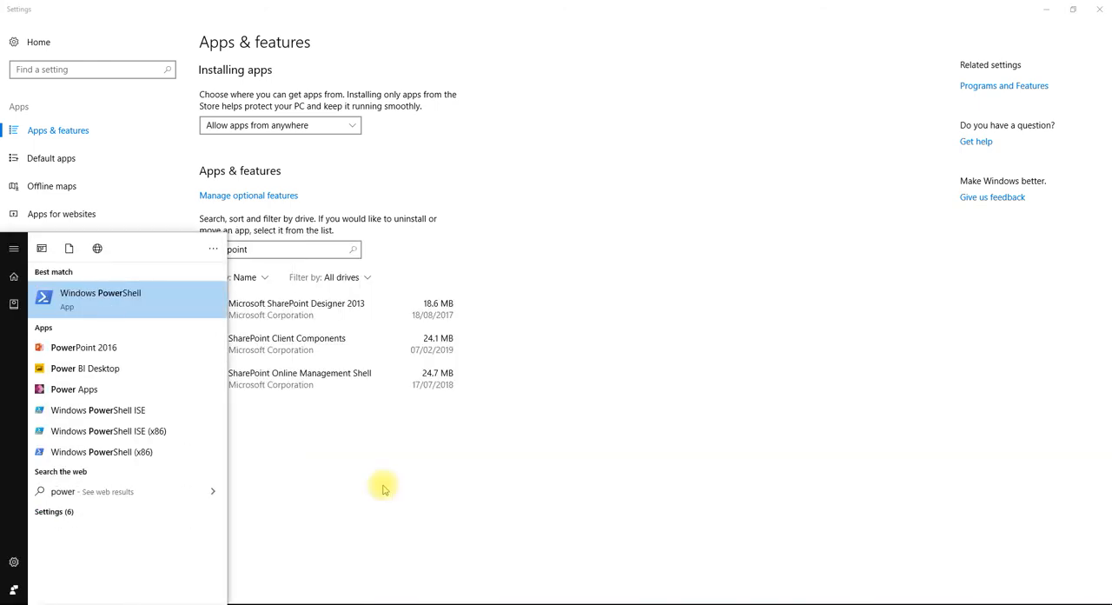
pyautogui.click(100, 299)
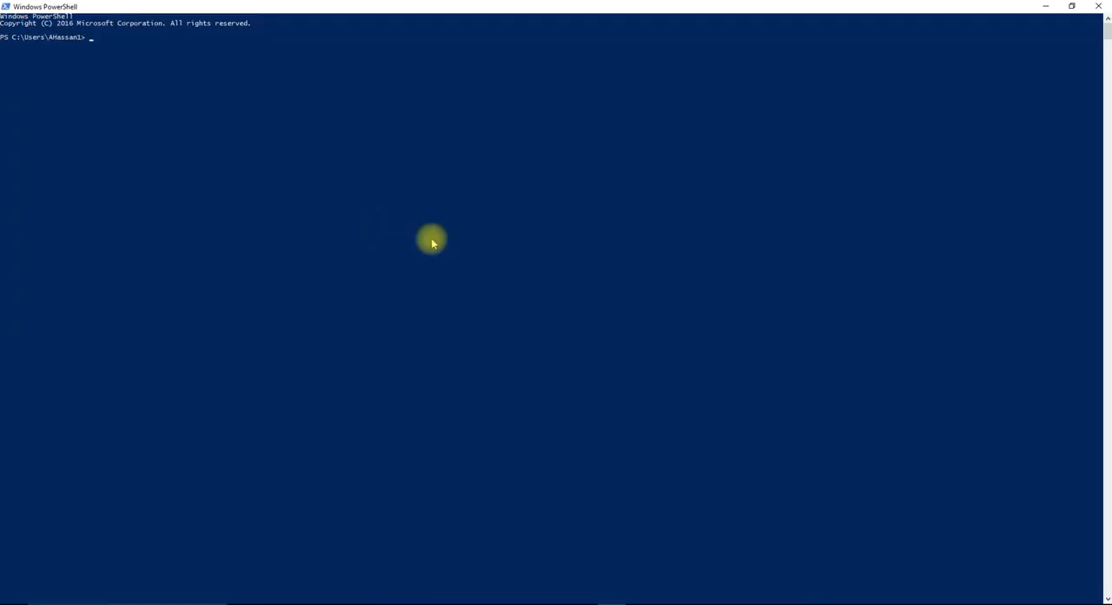
# - Run Uninstall-Module Microsoft.Online.SharePoint.PowerShell -AllVersions, then Import-Module the same module
pyautogui.write('Uninstall-Module -Name Microsoft.Online.SharePoint.PowerShell -AllVersions')
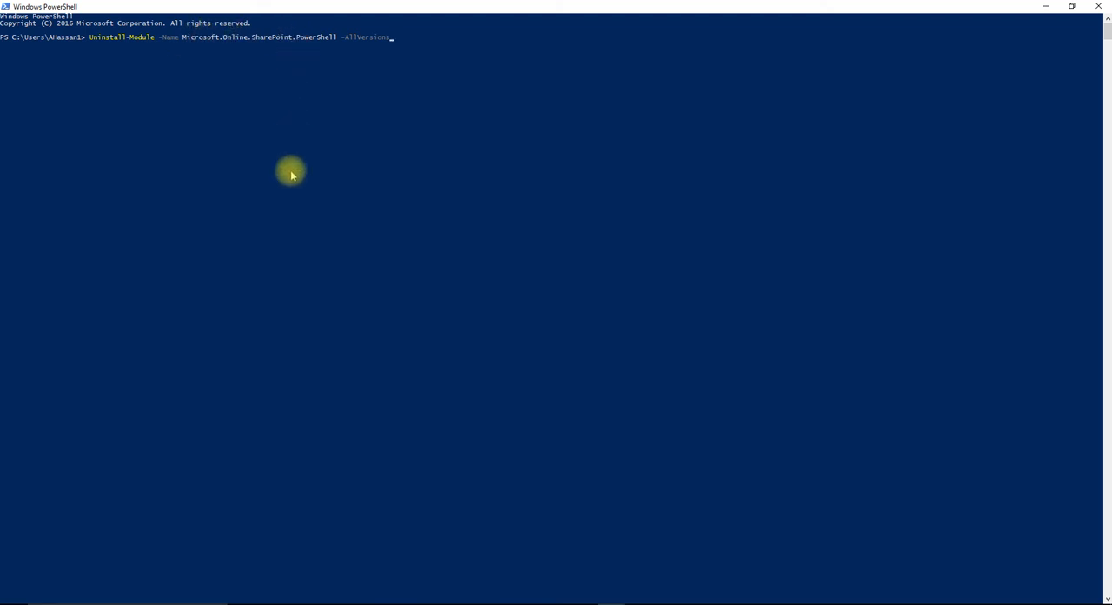
pyautogui.moveTo(258, 76)
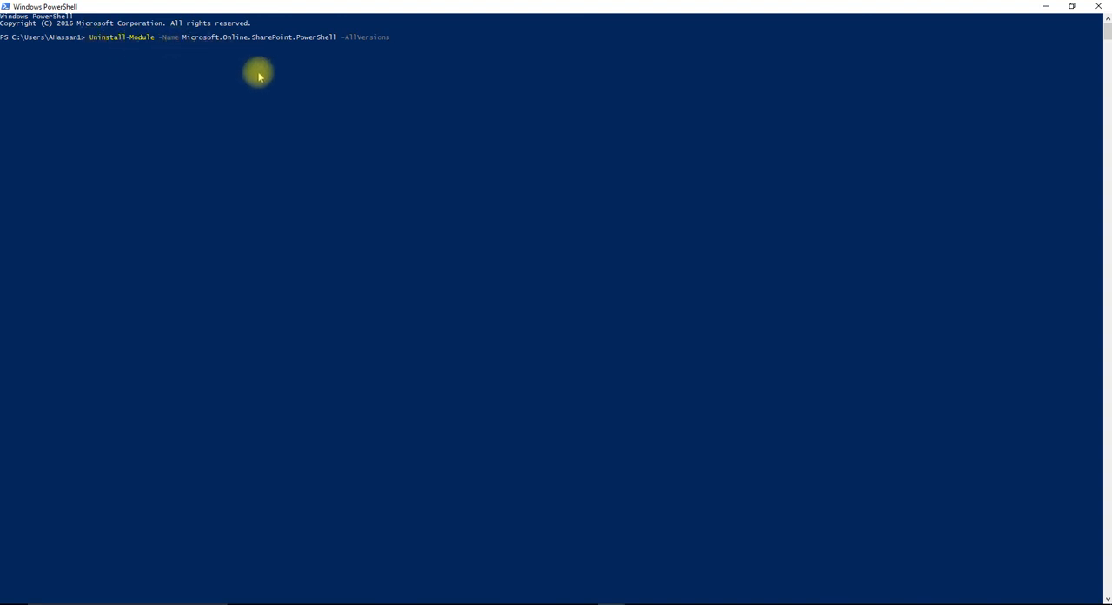
pyautogui.moveTo(438, 271)
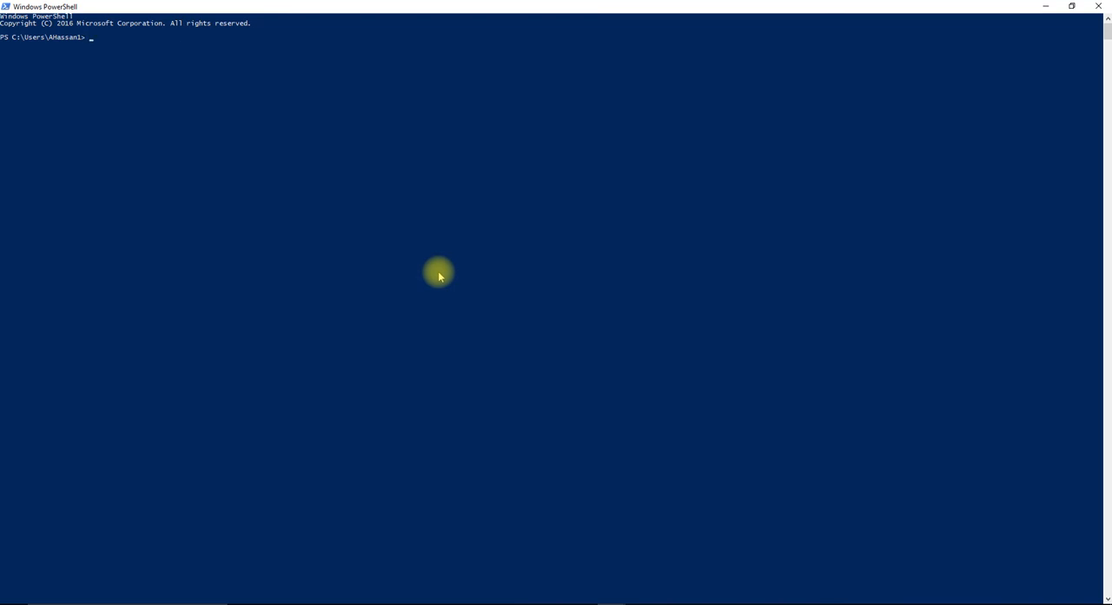
pyautogui.write('Import-Module -Name Microsoft.Online.SharePoint.PowerShell')
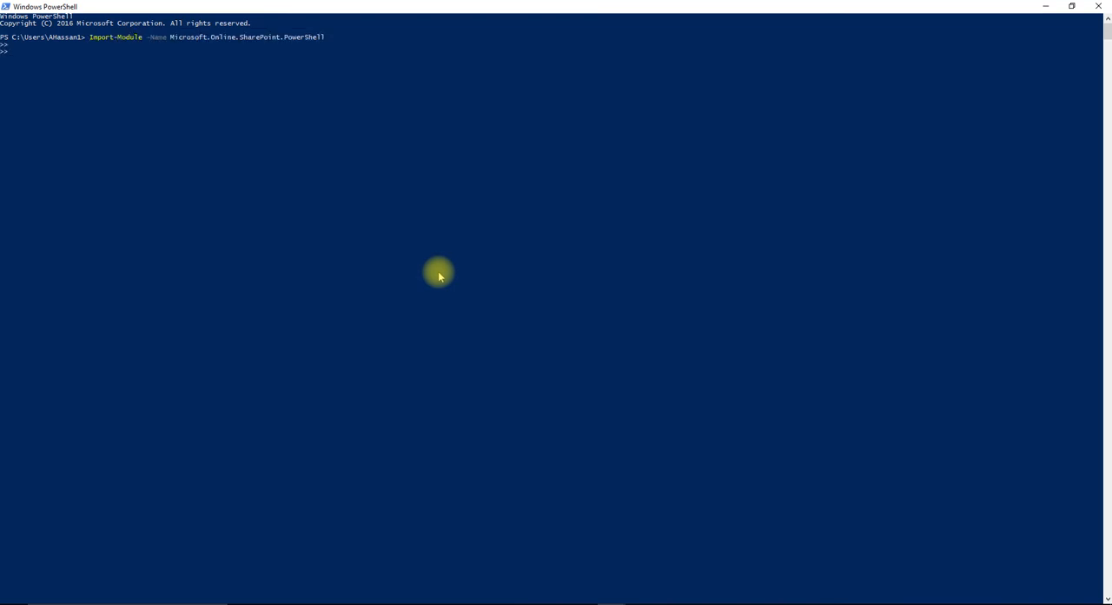